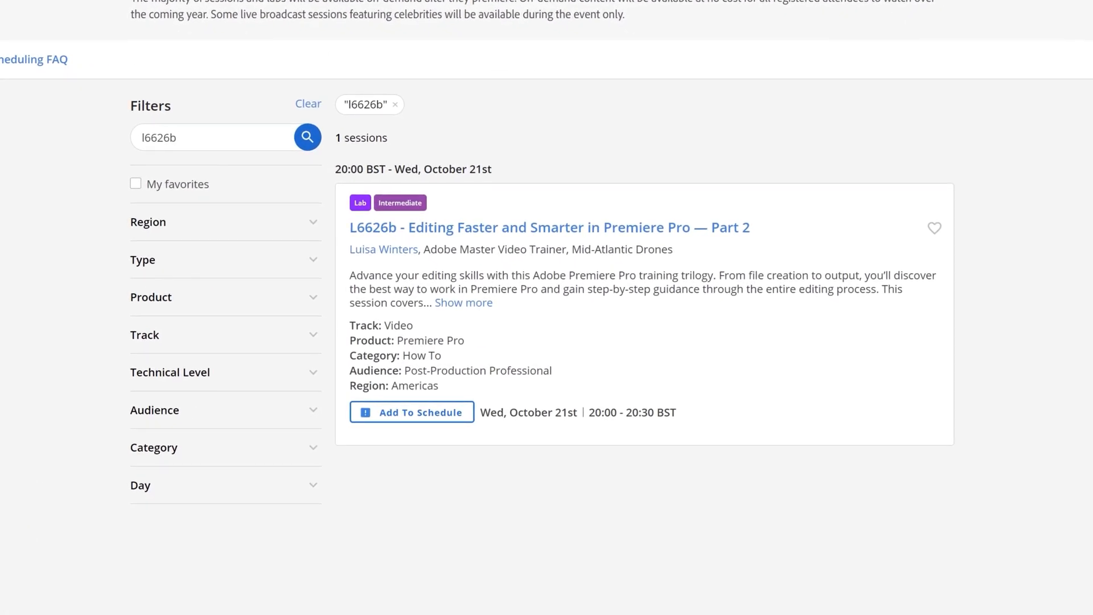
# - Expand the L6626b lab's full description and select the current search code
pyautogui.click(463, 303)
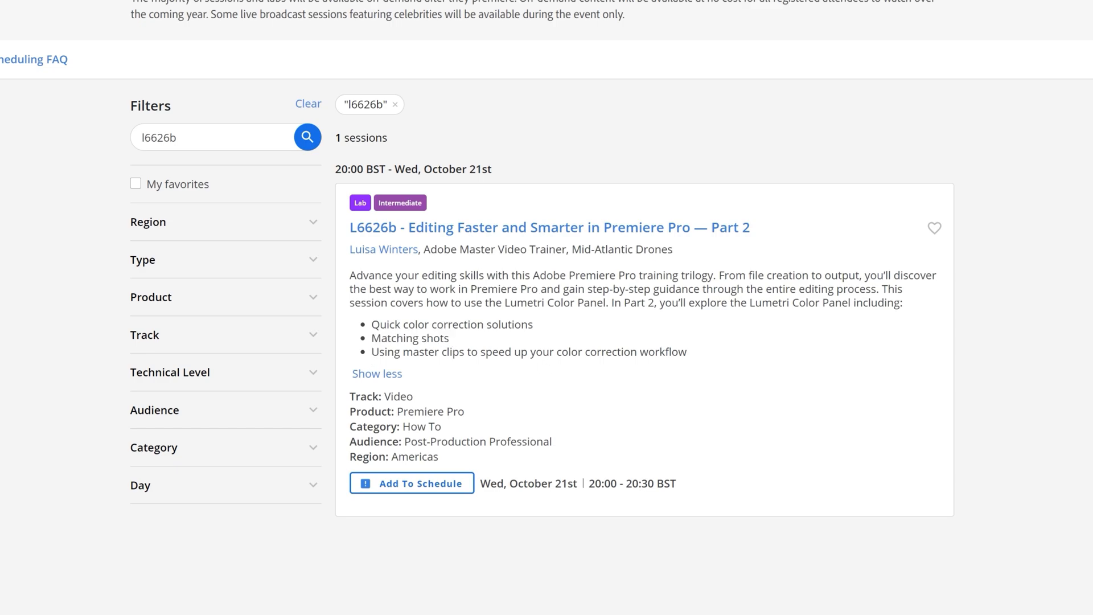
pyautogui.doubleClick(663, 352)
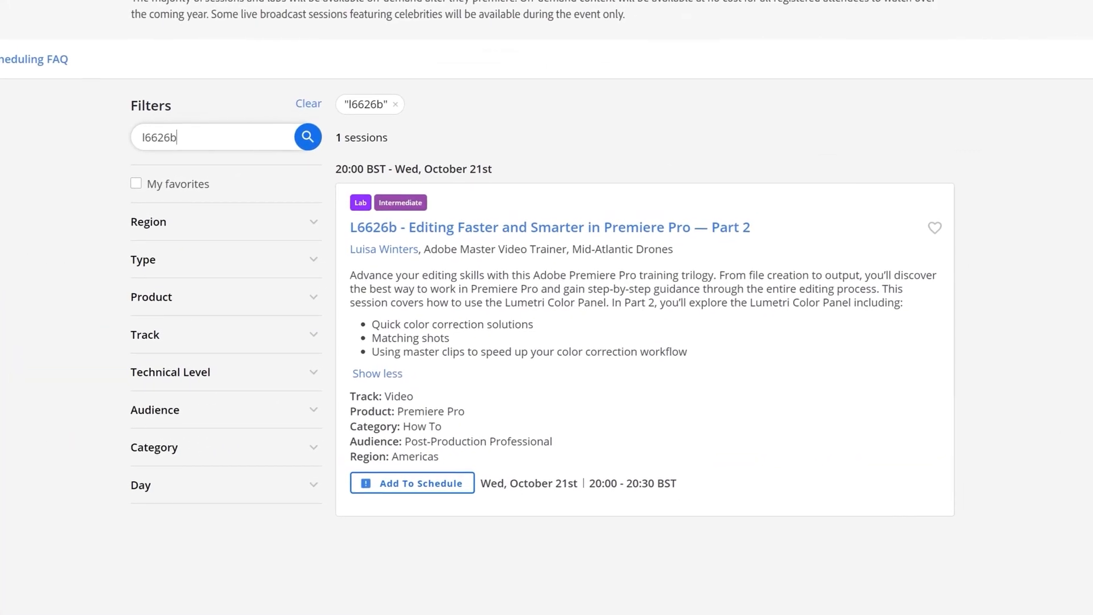
# - Search the session catalog for L6626c to find the Premiere Pro Part 3 lab
pyautogui.write('l6626c')
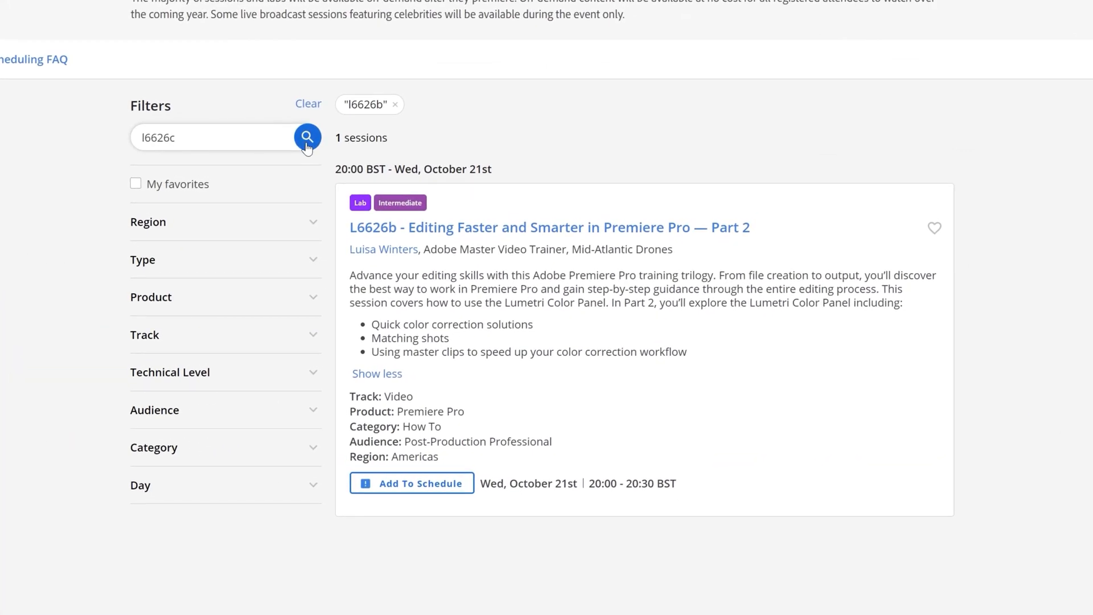
pyautogui.click(307, 136)
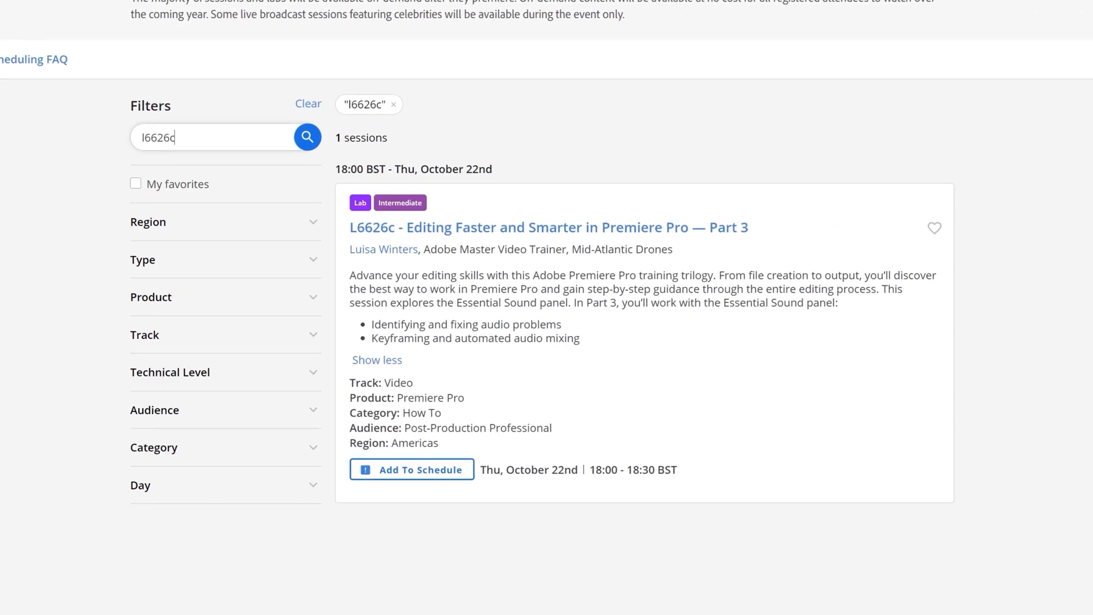
# - Search for L6628a and expand the Color Lab Part 1 description
pyautogui.press('BackSpace')
pyautogui.write('8a')
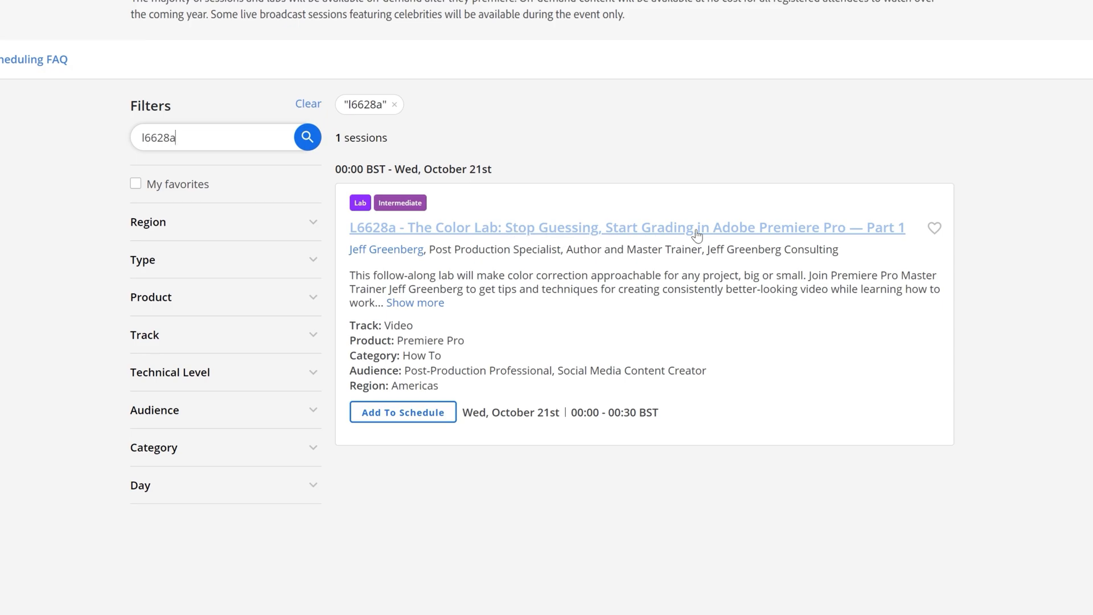
pyautogui.moveTo(861, 229)
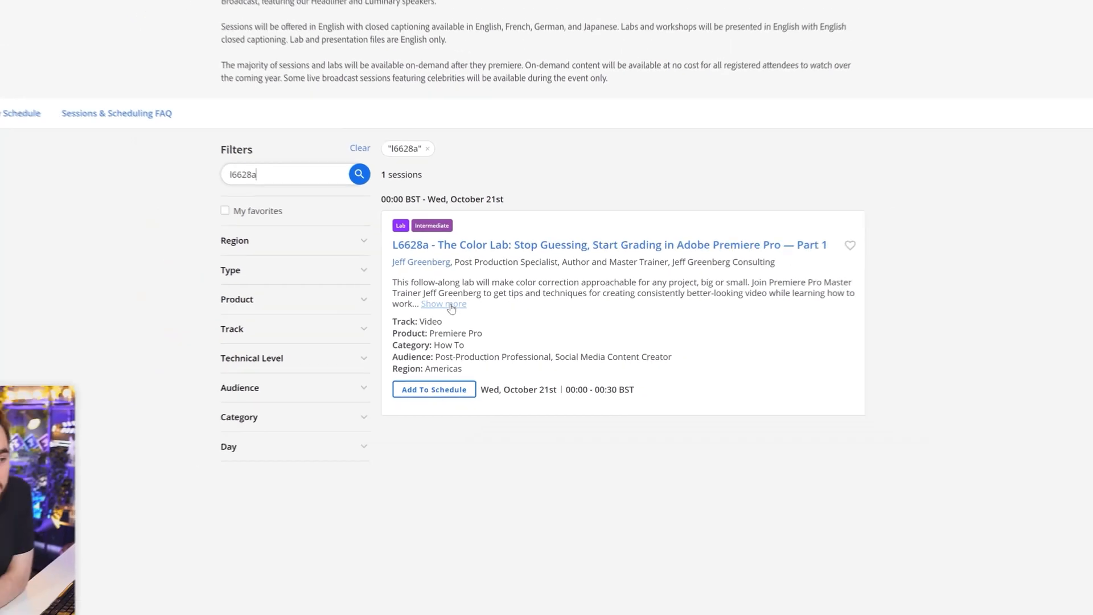
pyautogui.click(444, 303)
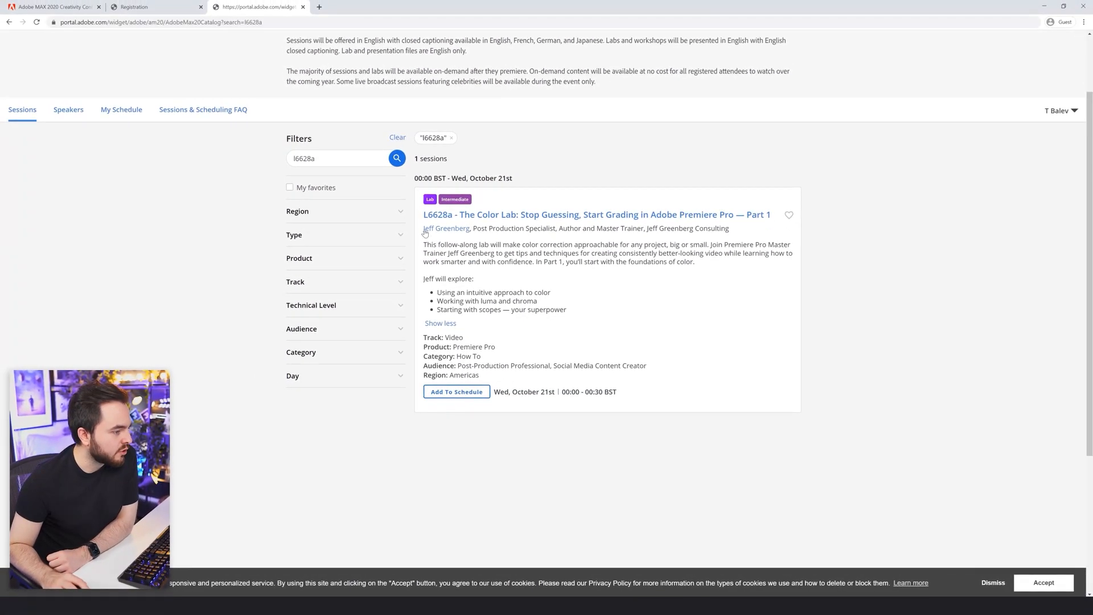